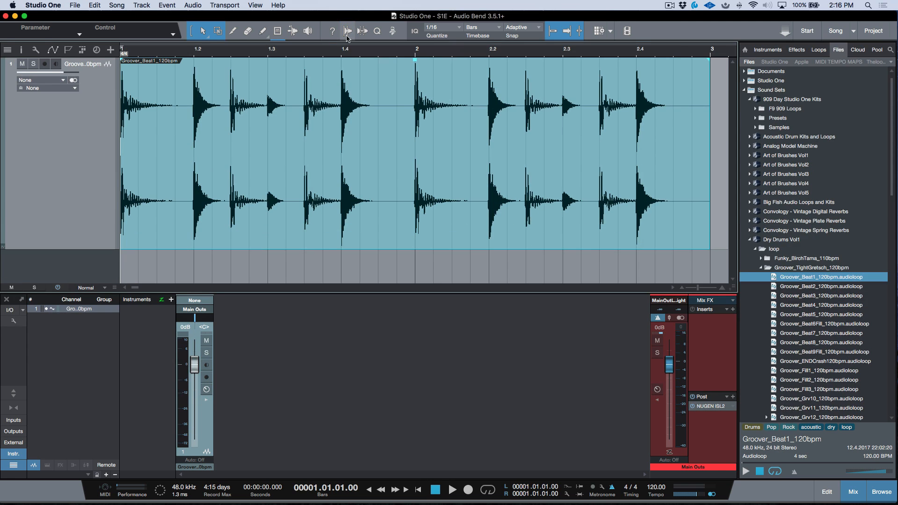
Select the Bend Tool to show the drum loop's Audio Bend panel
click(347, 30)
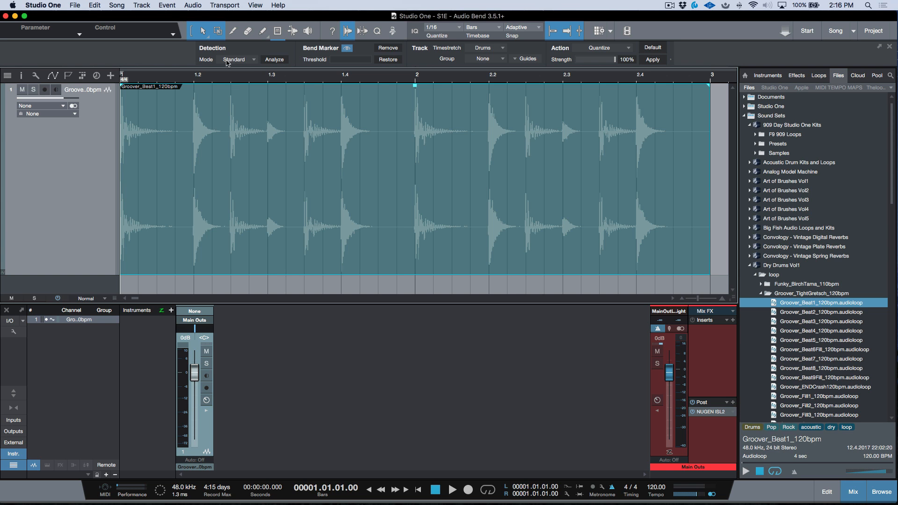
Detect bend markers on the drum loop with the threshold at 80%
click(274, 60)
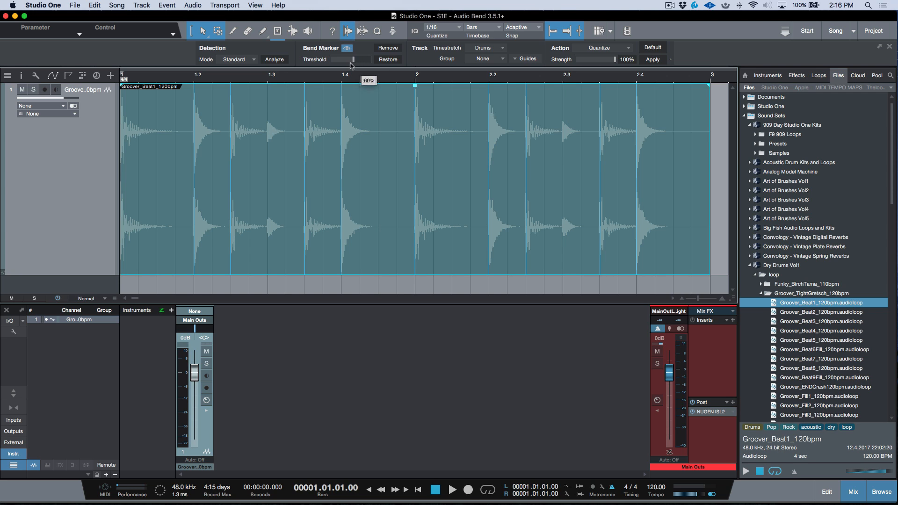
drag(350, 59, 332, 59)
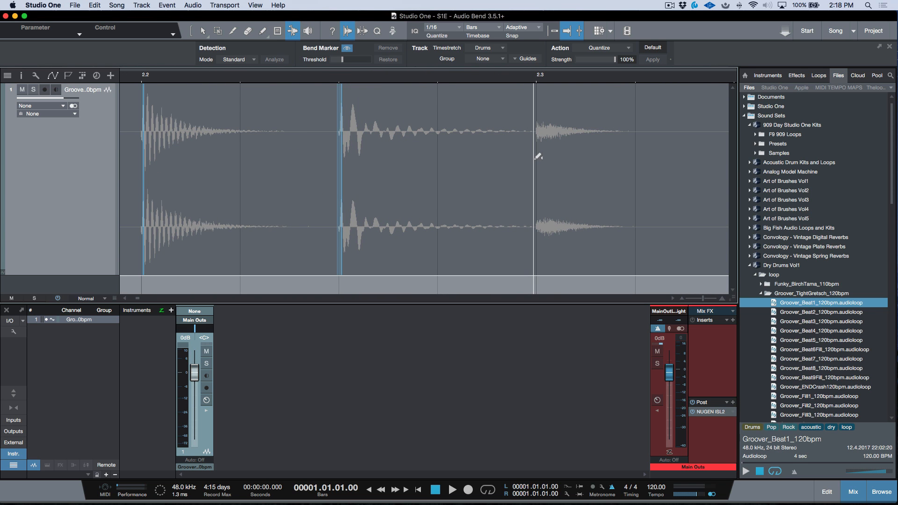
Place a bend marker on the drum hit near 2.3
click(525, 155)
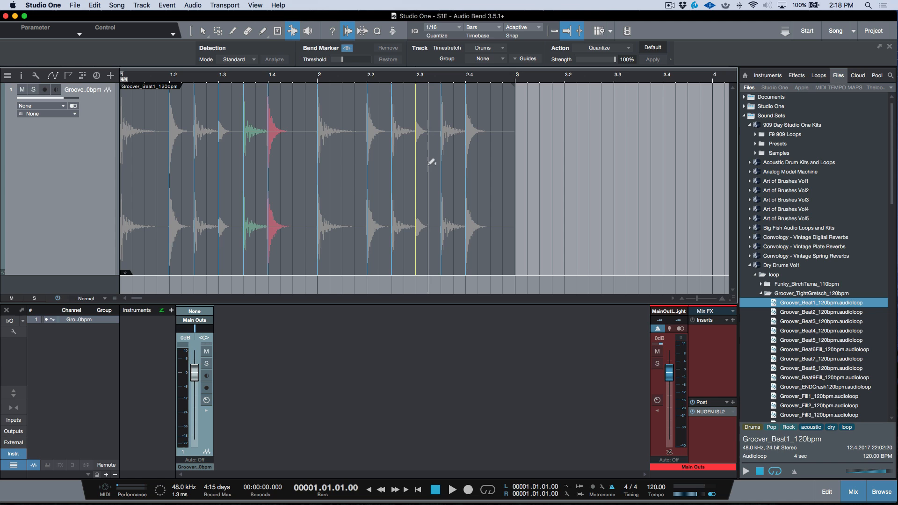
mouse_move(437, 159)
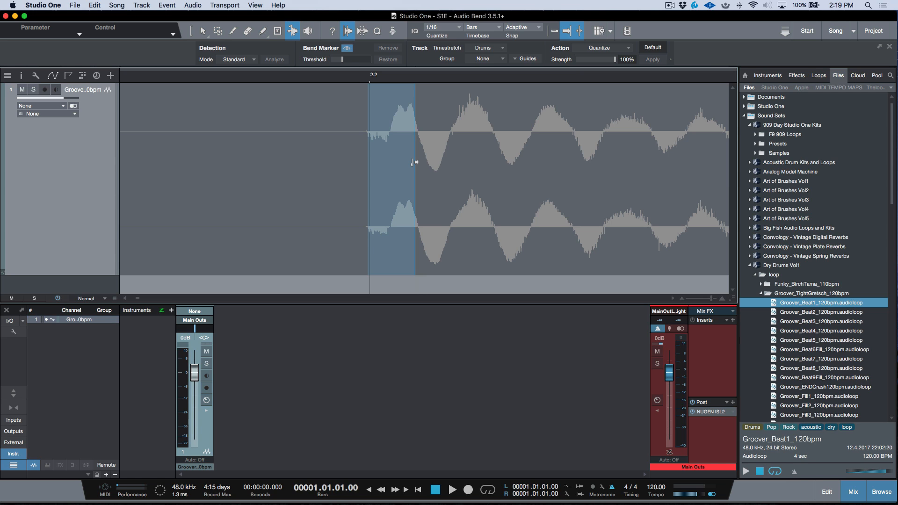
mouse_move(417, 169)
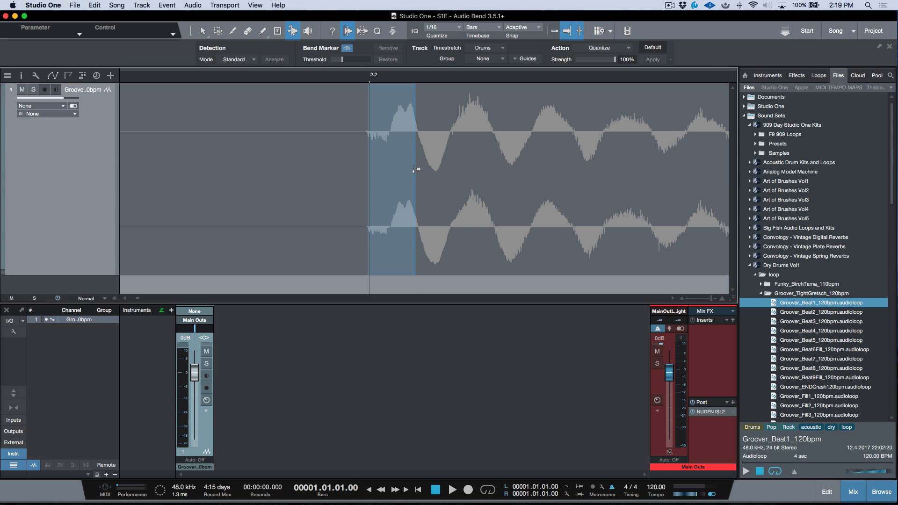
mouse_move(417, 169)
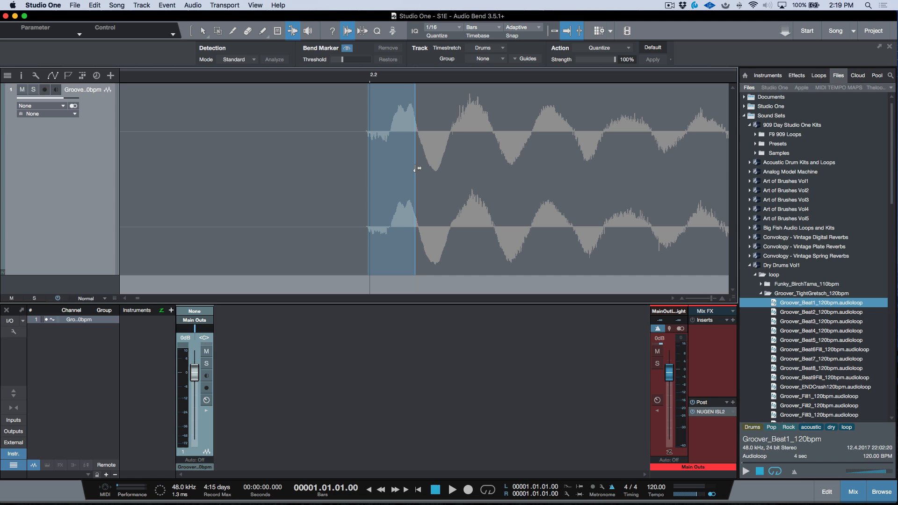
Put a bend marker at the onset of the hit just after 2.2
click(413, 169)
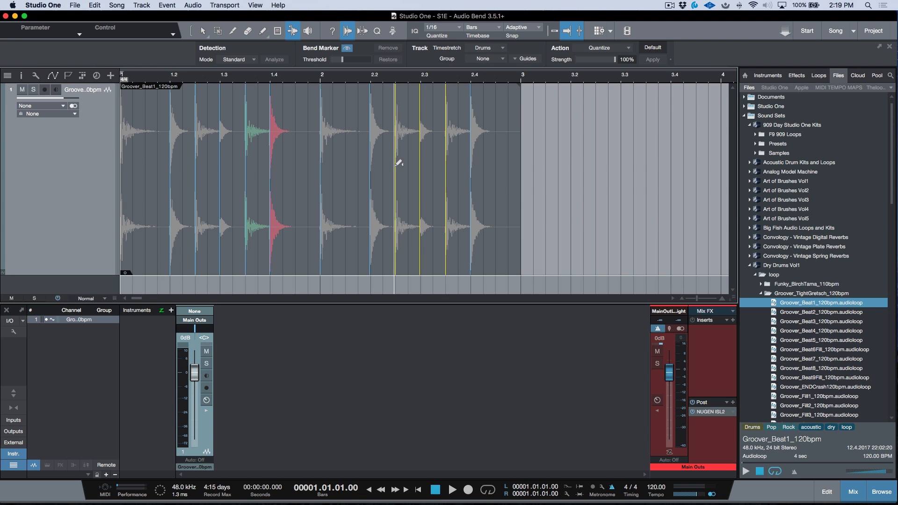
Marquee-select the bend markers between 2.2 and 2.4
drag(395, 171, 409, 171)
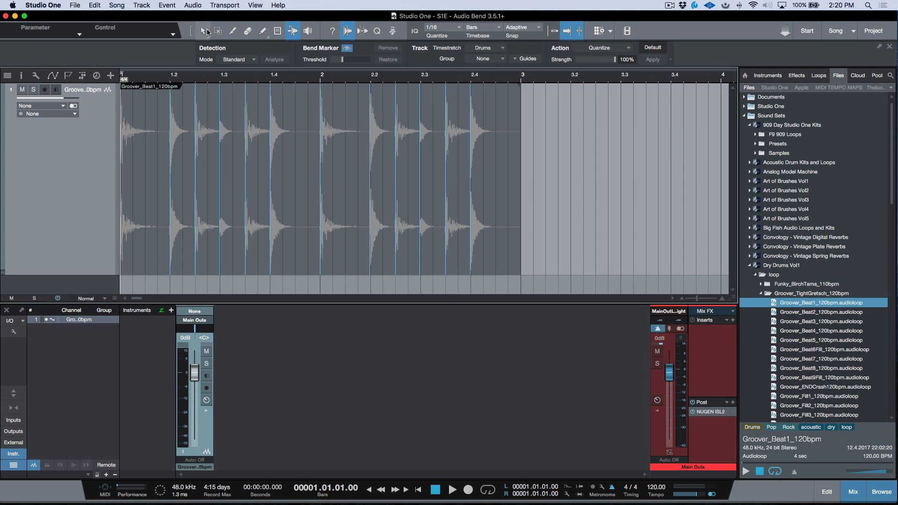
Quantize the drum loop event's bend markers at 93% strength
click(202, 31)
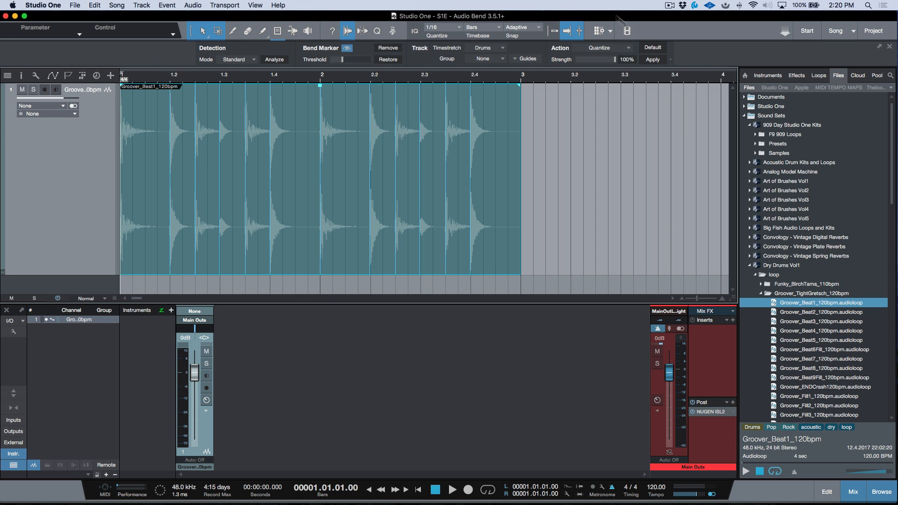
drag(629, 59, 609, 59)
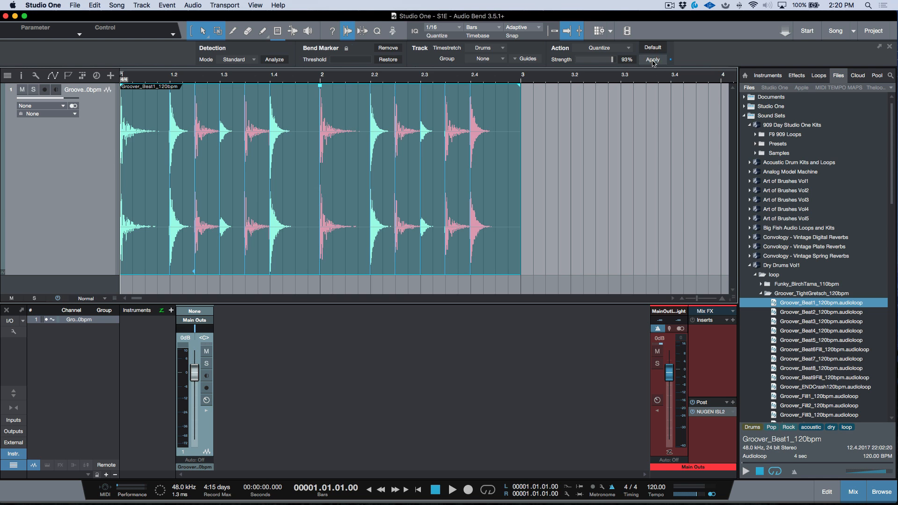
click(652, 60)
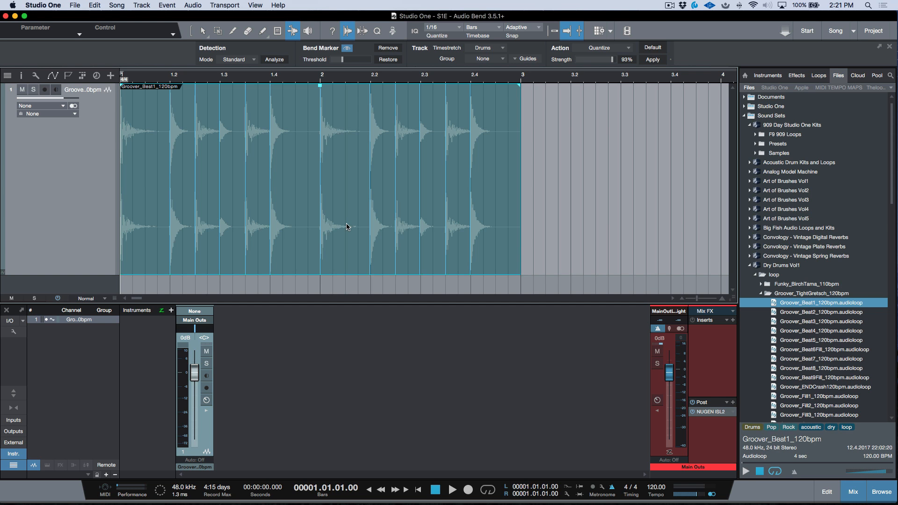
Deselect the drum loop event in the arrangement
click(274, 59)
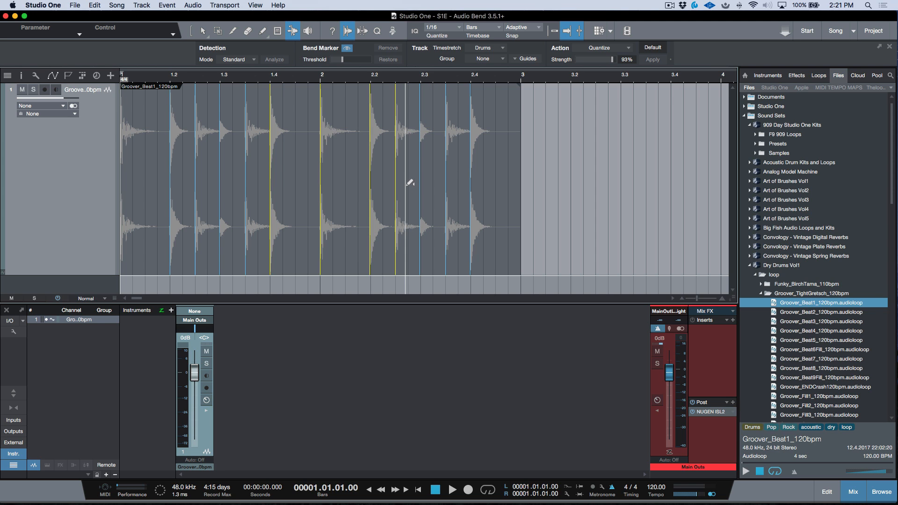
mouse_move(434, 170)
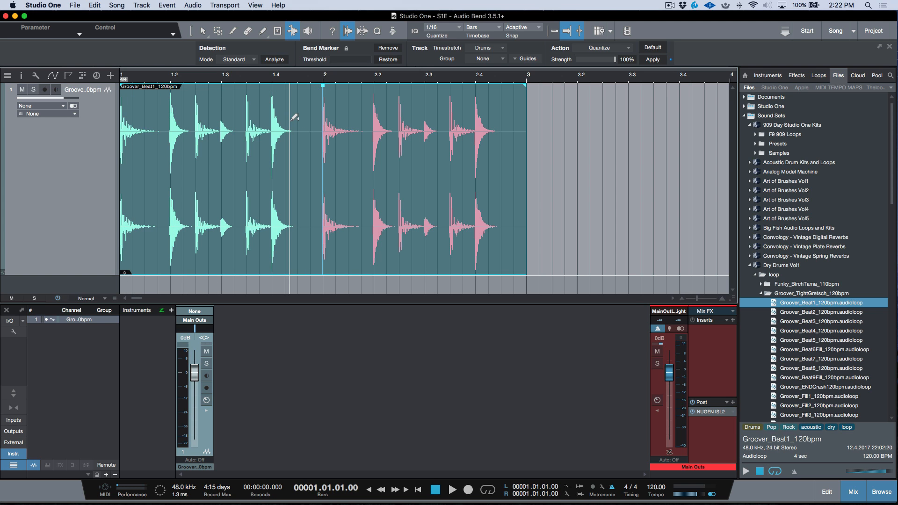
mouse_move(344, 53)
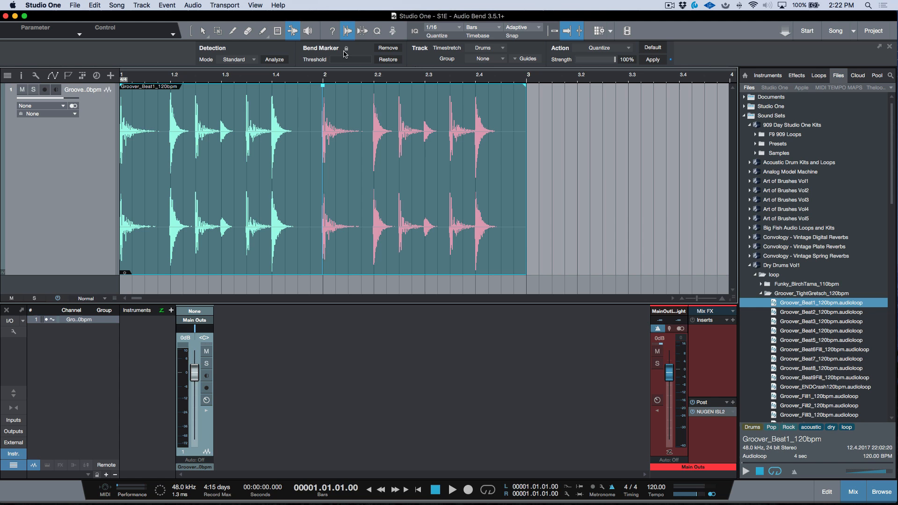
mouse_move(347, 31)
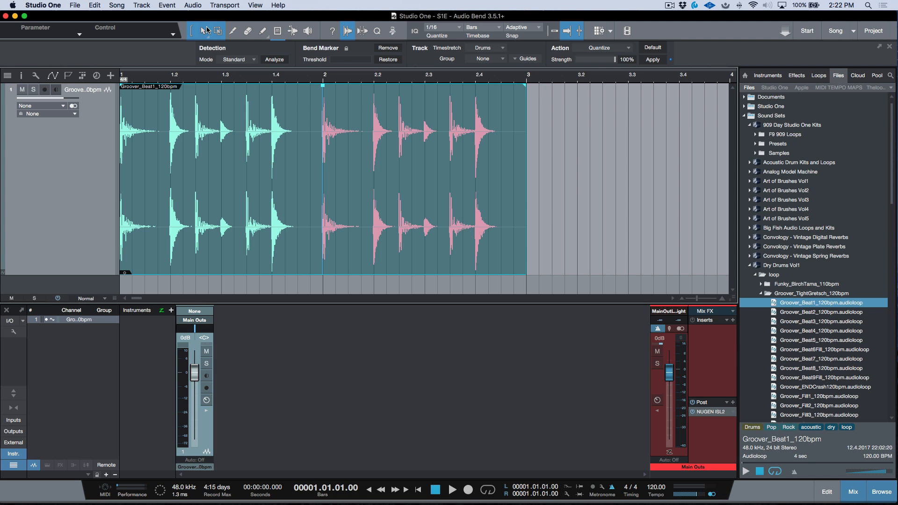
mouse_move(217, 31)
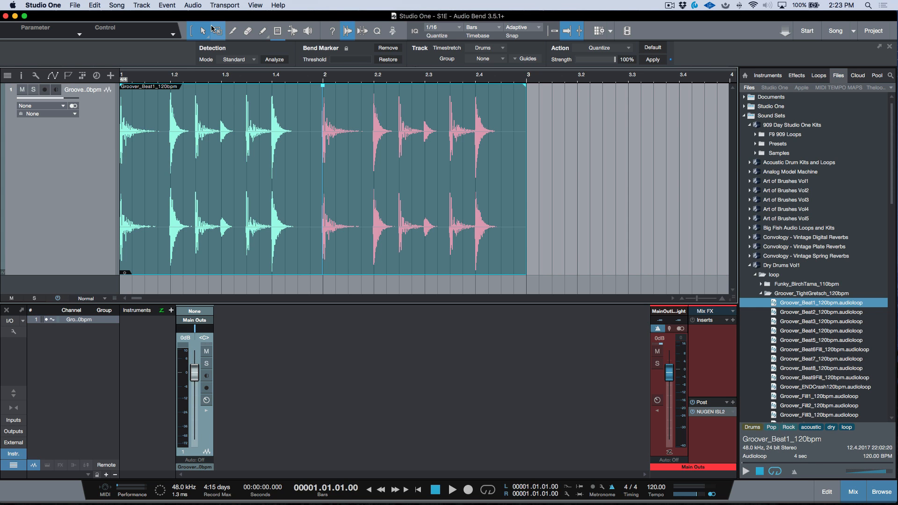
mouse_move(292, 30)
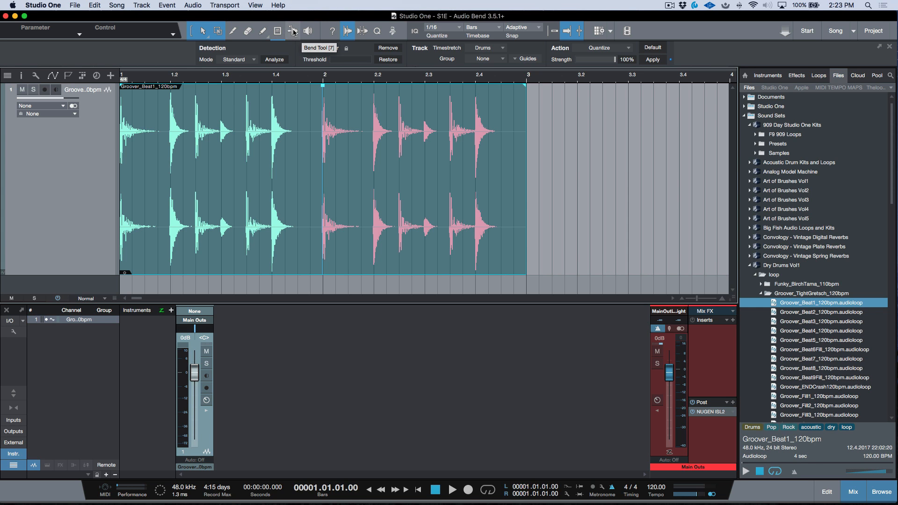
click(292, 31)
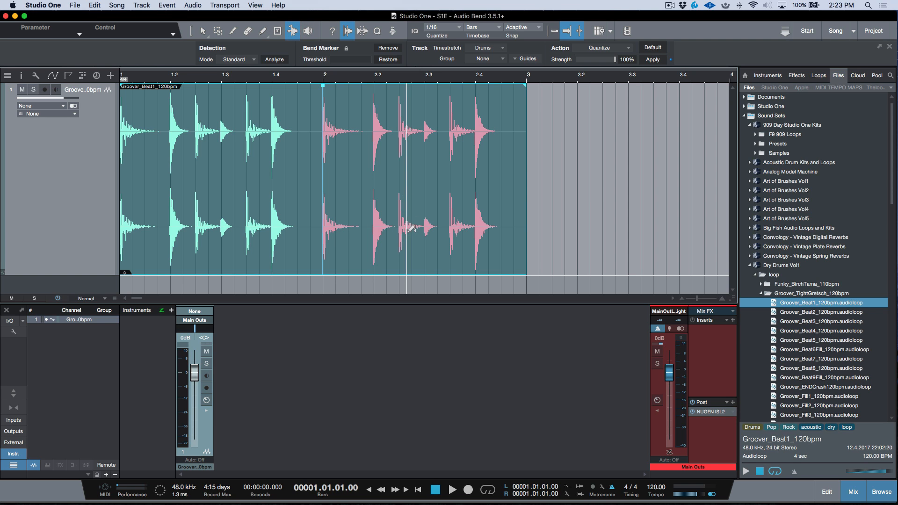